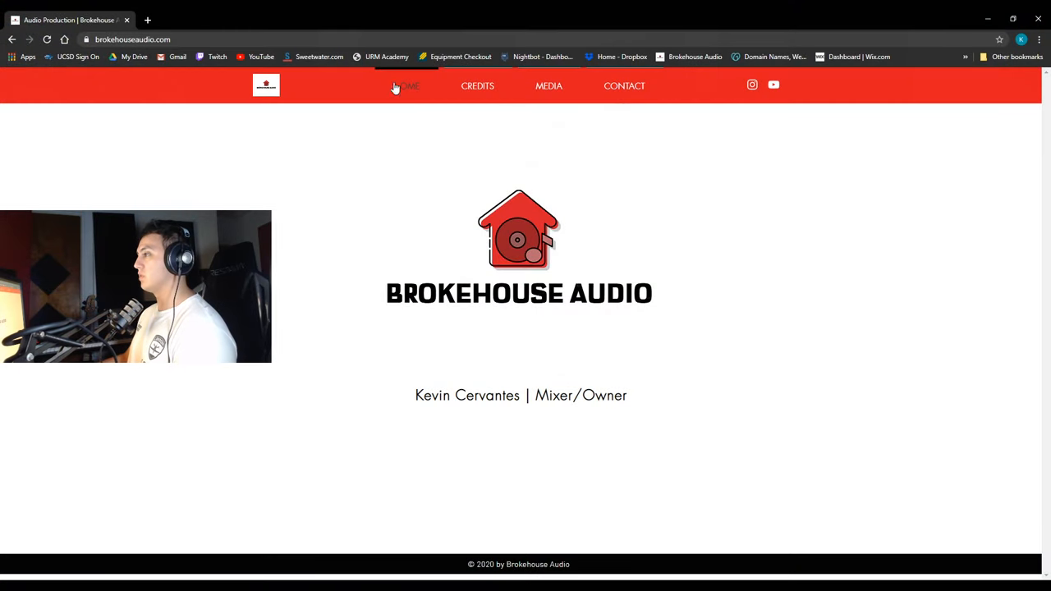
{"action": "mouse_move", "coordinate": [341, 417]}
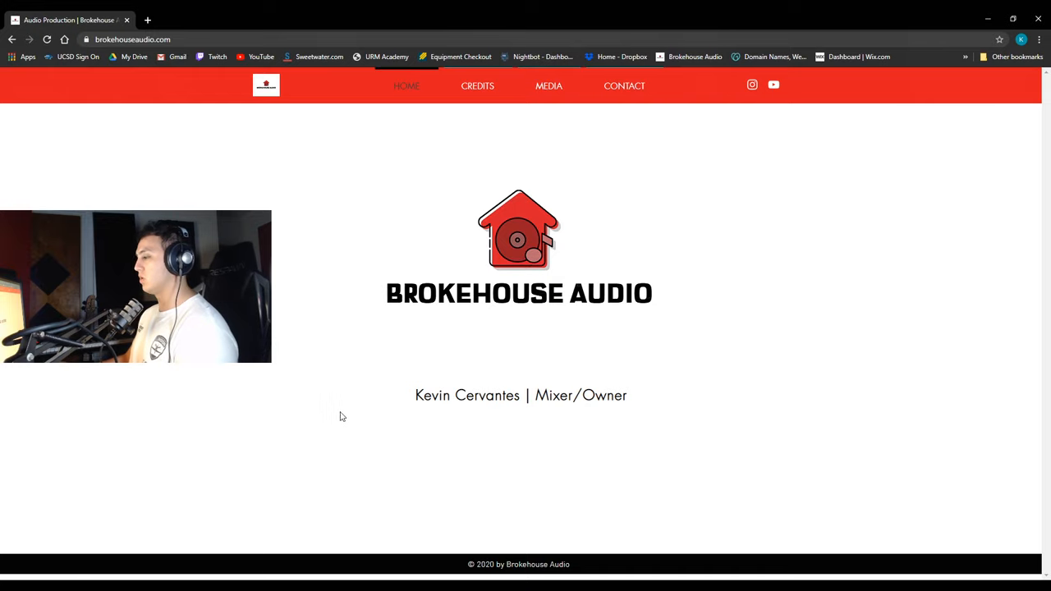
Visit the Credits page, the Media tutorials page, and land on the Contact form.
{"action": "left_click", "coordinate": [476, 86]}
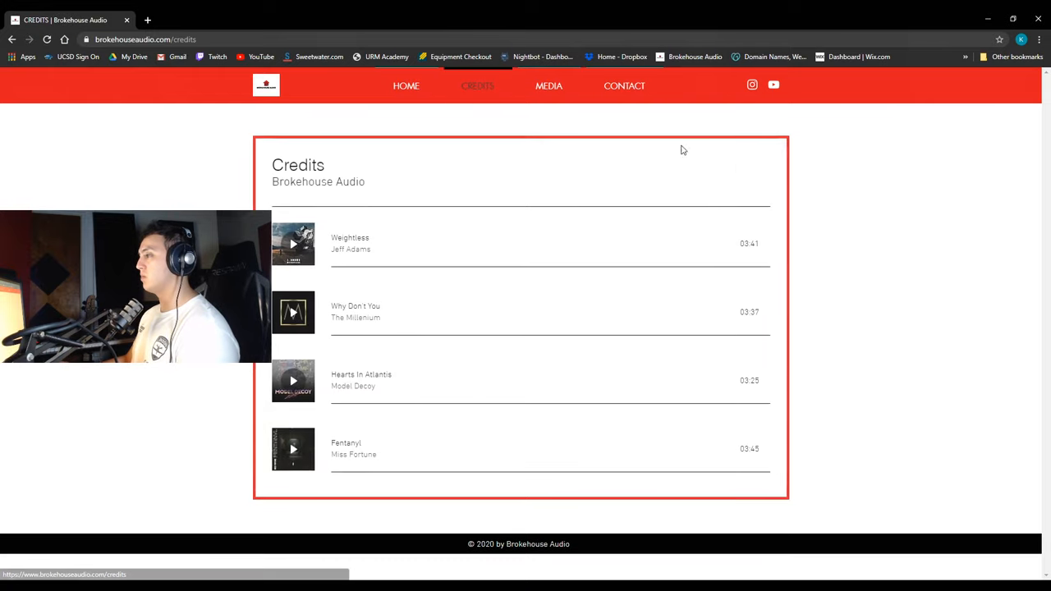
{"action": "mouse_move", "coordinate": [204, 404]}
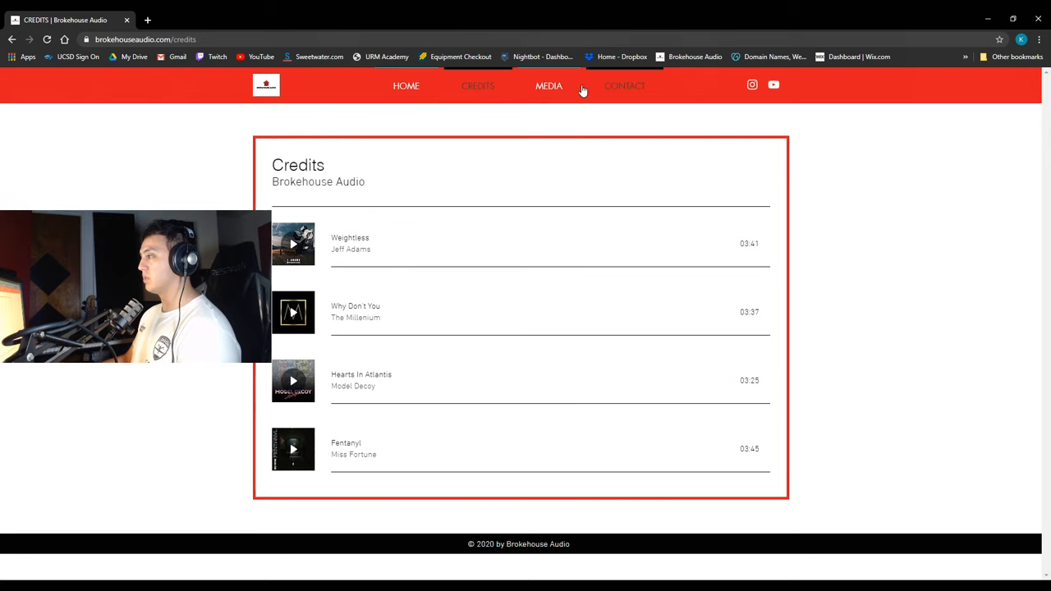
{"action": "left_click", "coordinate": [549, 85]}
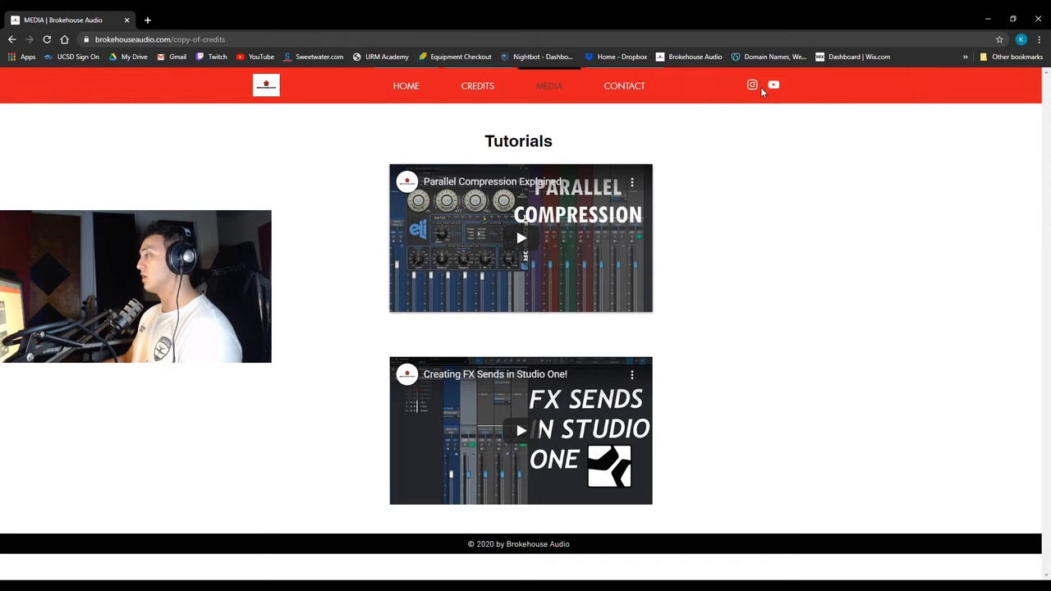
{"action": "mouse_move", "coordinate": [753, 85]}
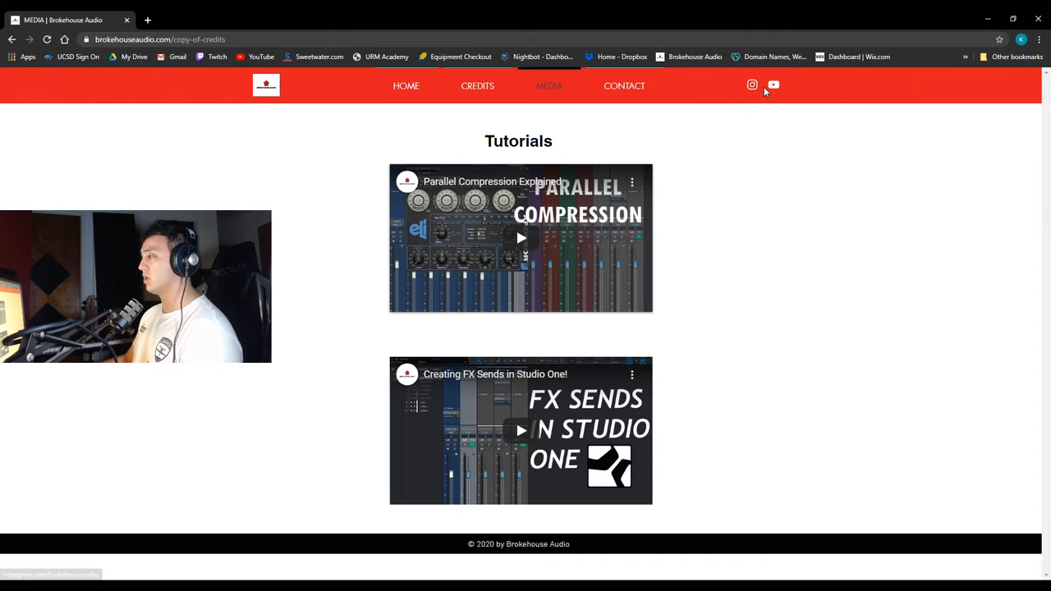
{"action": "mouse_move", "coordinate": [135, 179]}
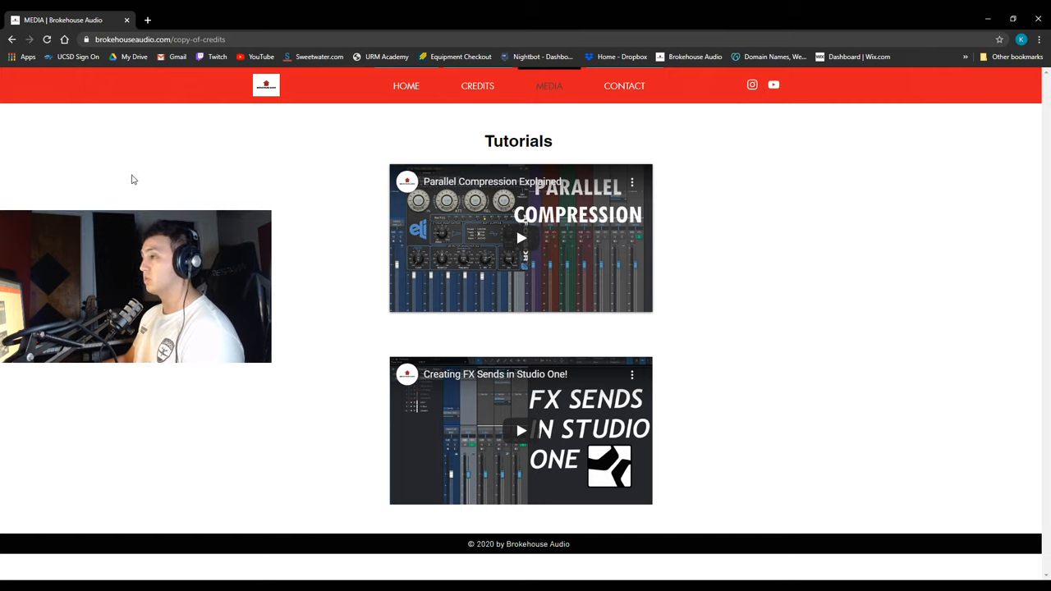
{"action": "left_click", "coordinate": [625, 86]}
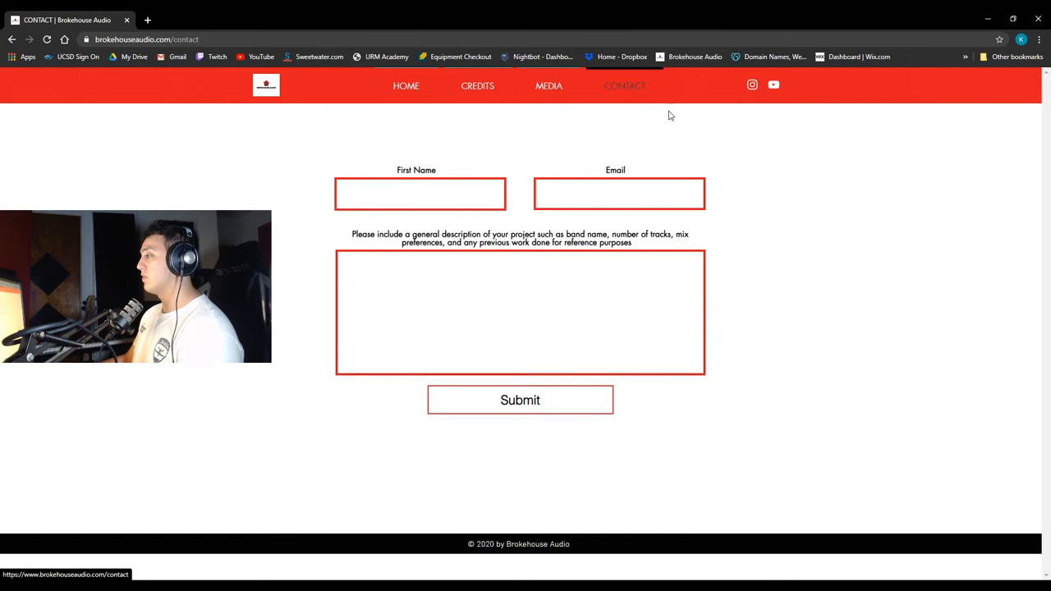
{"action": "left_click", "coordinate": [420, 194]}
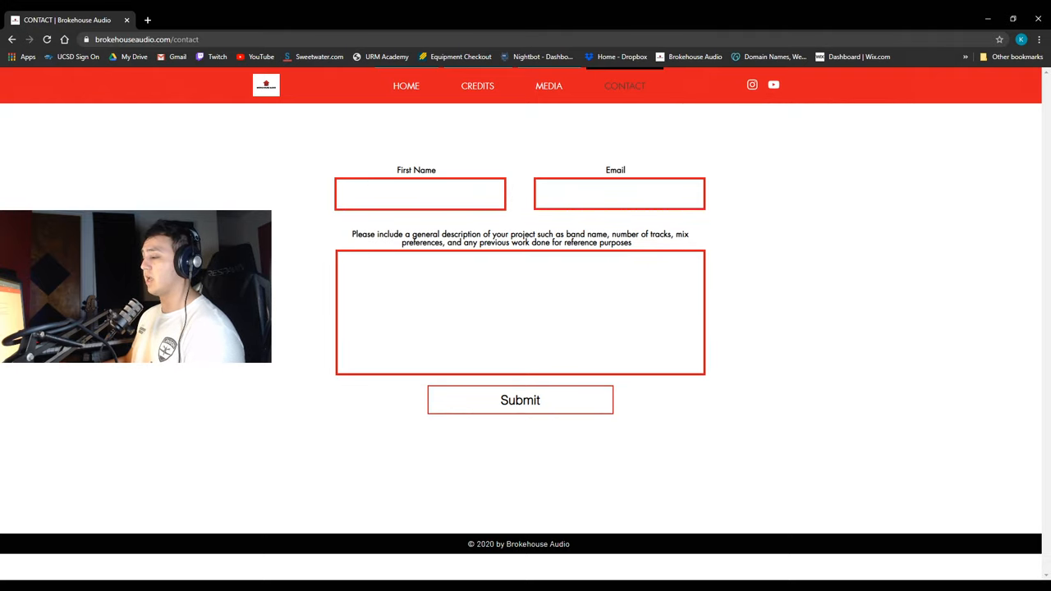
Return via Home to the Credits list of mixed songs including Fentanyl.
{"action": "left_click", "coordinate": [405, 85]}
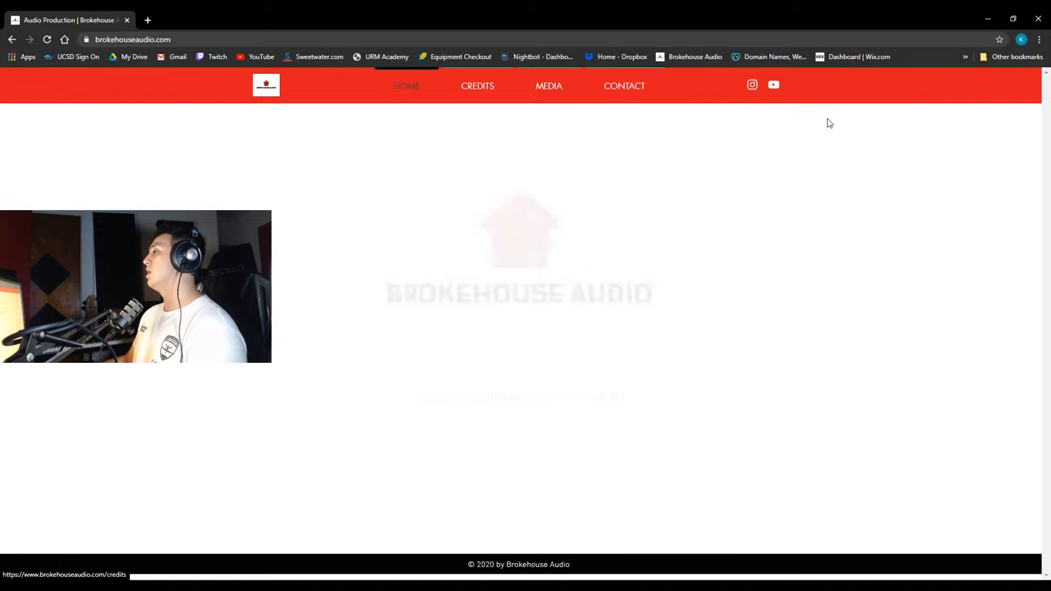
{"action": "left_click", "coordinate": [476, 86]}
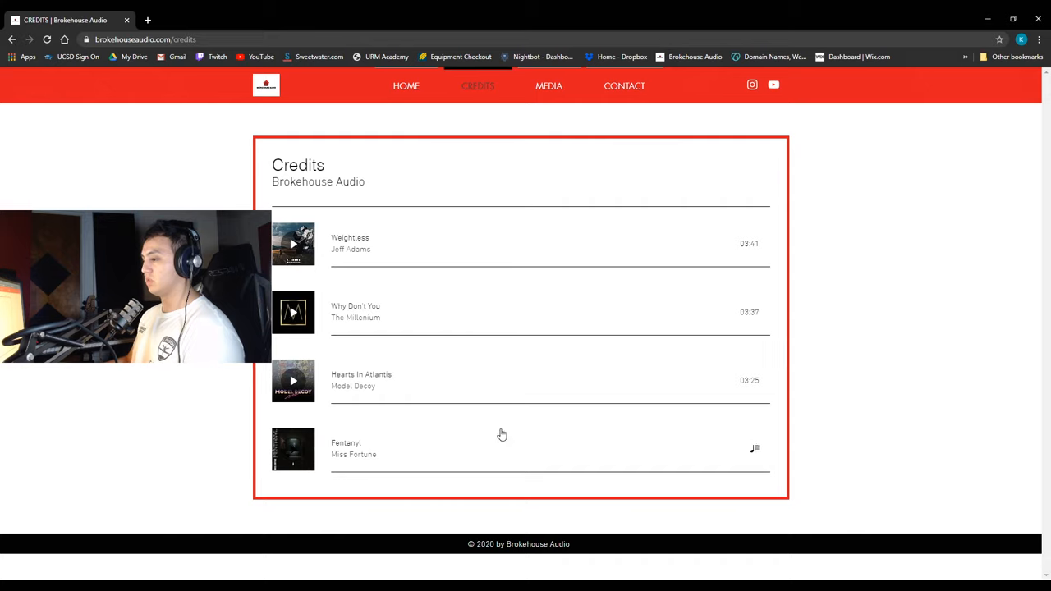
{"action": "mouse_move", "coordinate": [335, 473]}
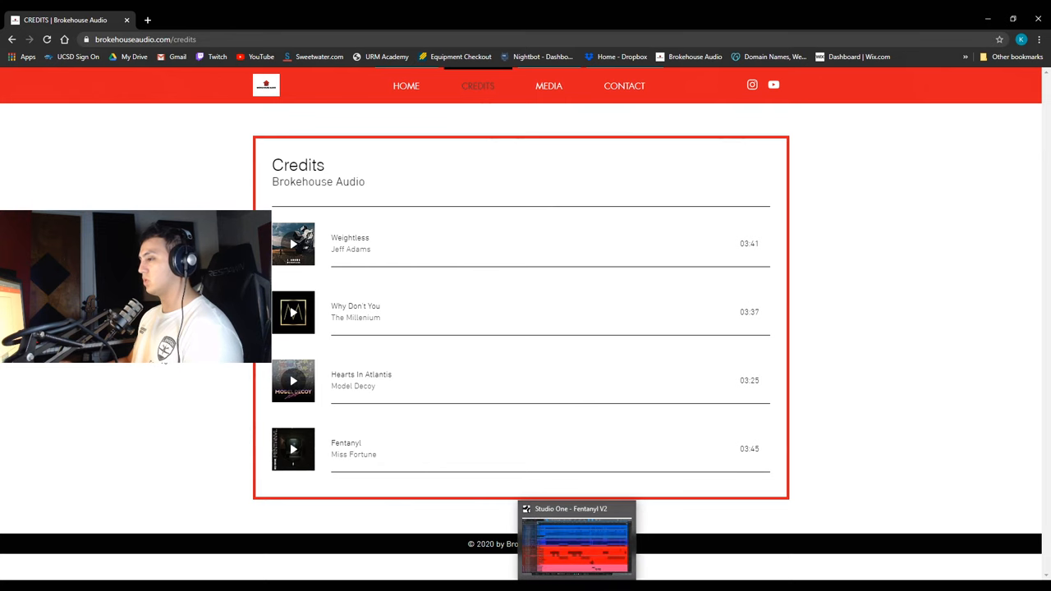
Bring the Fentanyl V2 session's mixer forward with drum, room and bass buses.
{"action": "left_click", "coordinate": [575, 542]}
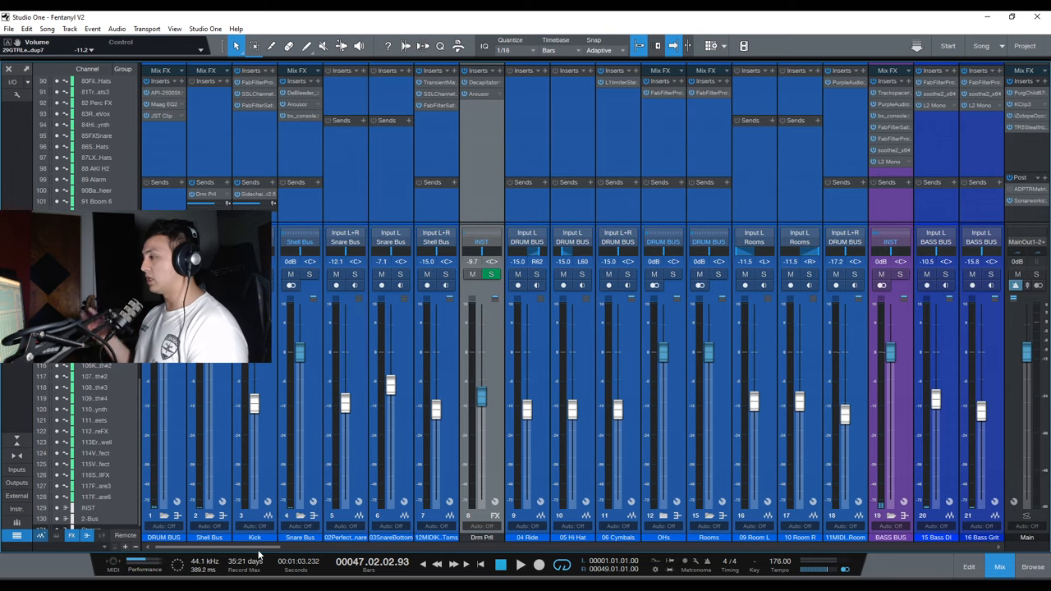
Scroll right through the mixer channels before showing the drum, bass and guitar arrangement.
{"action": "scroll", "scroll_direction": "right", "scroll_amount": 3}
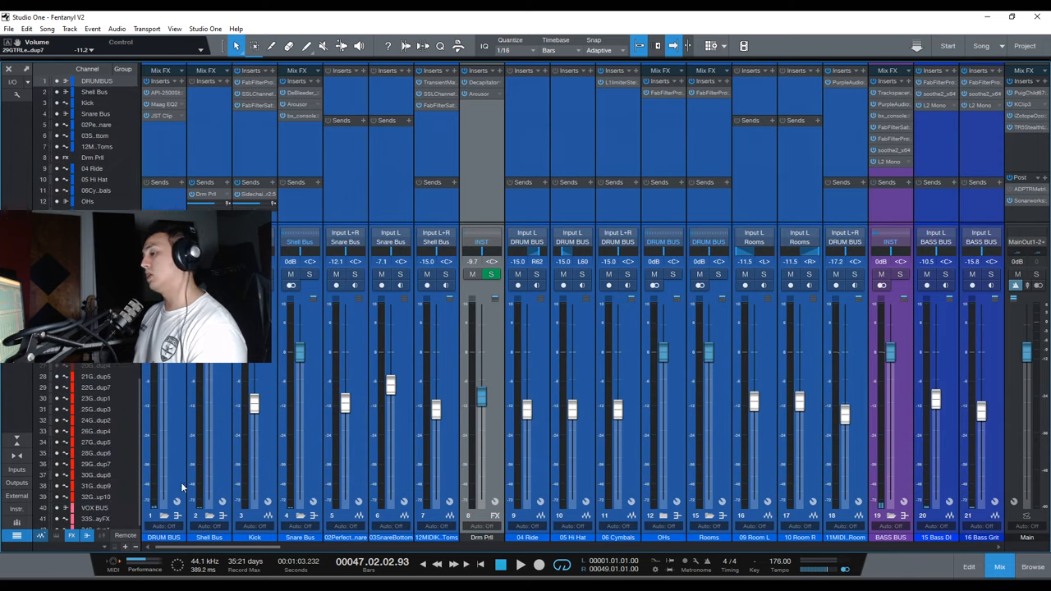
{"action": "scroll", "scroll_direction": "right", "scroll_amount": 3}
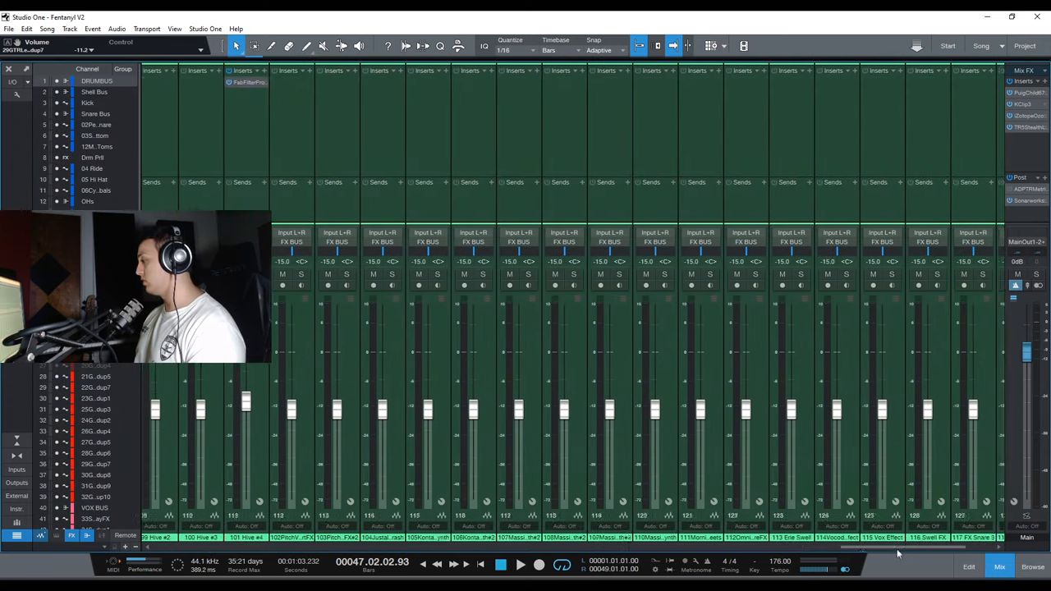
{"action": "scroll", "scroll_direction": "right", "scroll_amount": 3}
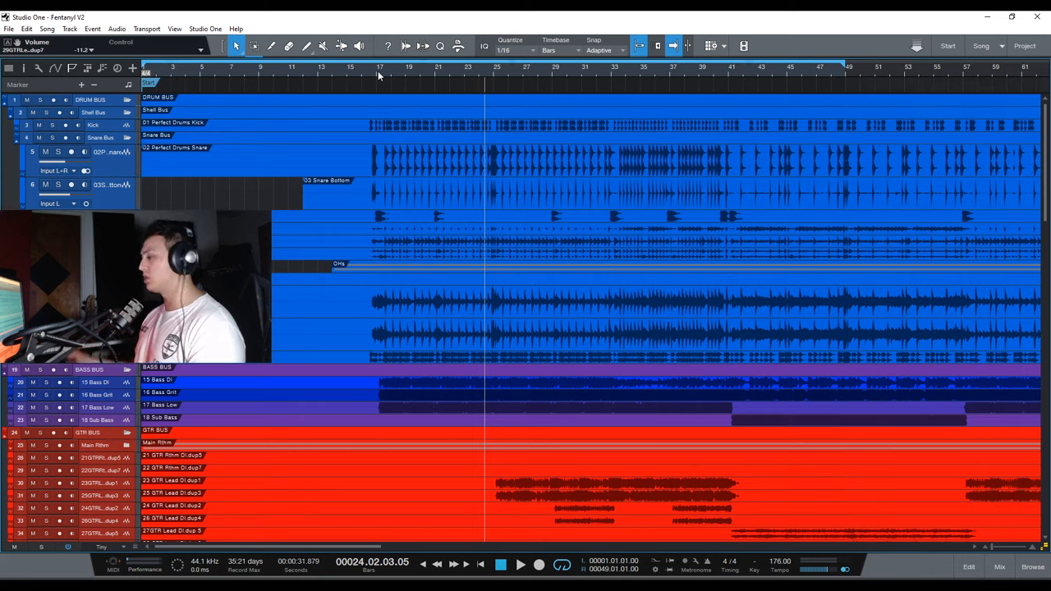
{"action": "left_click", "coordinate": [998, 566]}
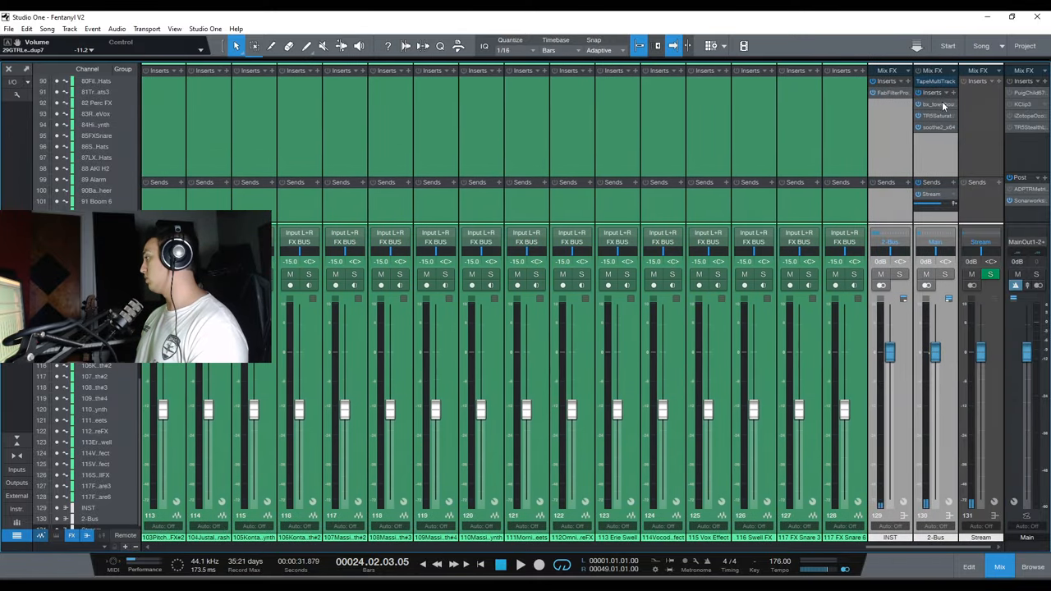
{"action": "left_click", "coordinate": [969, 567]}
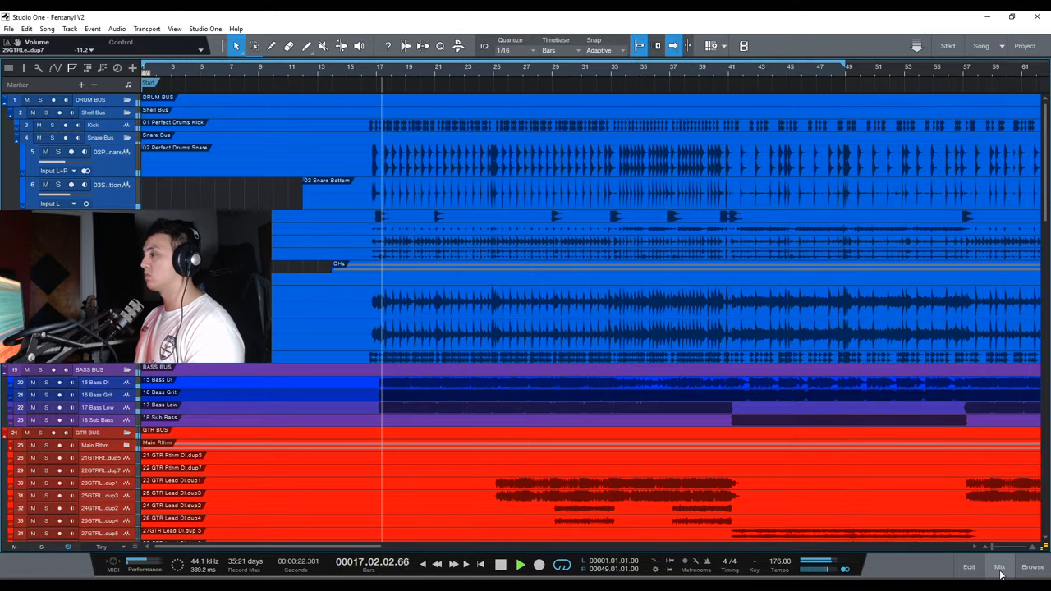